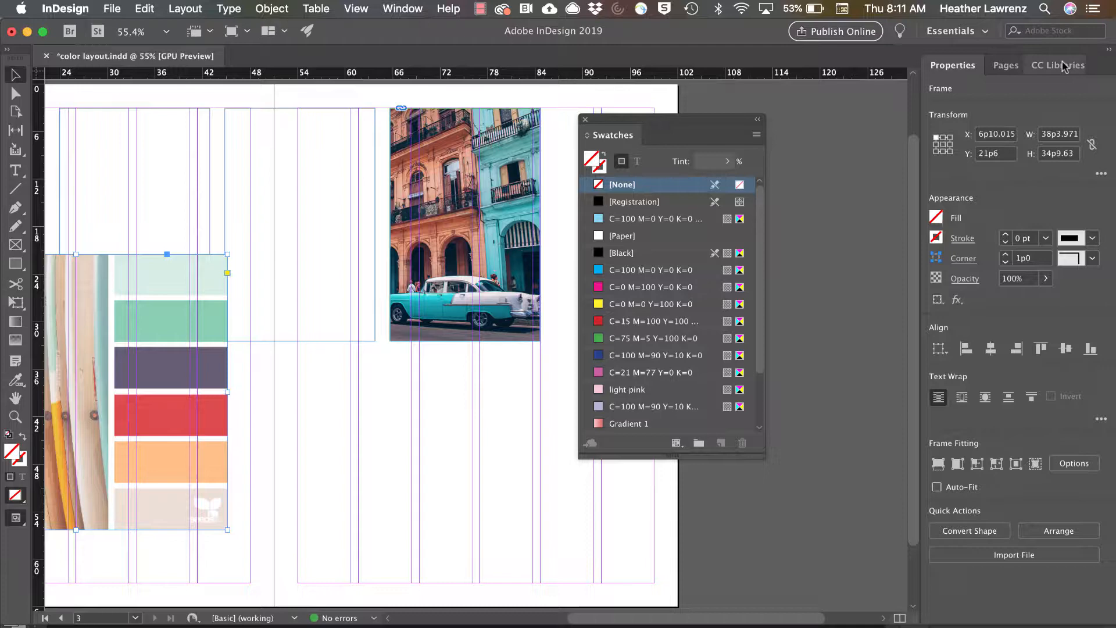
Show the CC Libraries 'design inspiration' library with its colors, themes and styles
left_click(1056, 66)
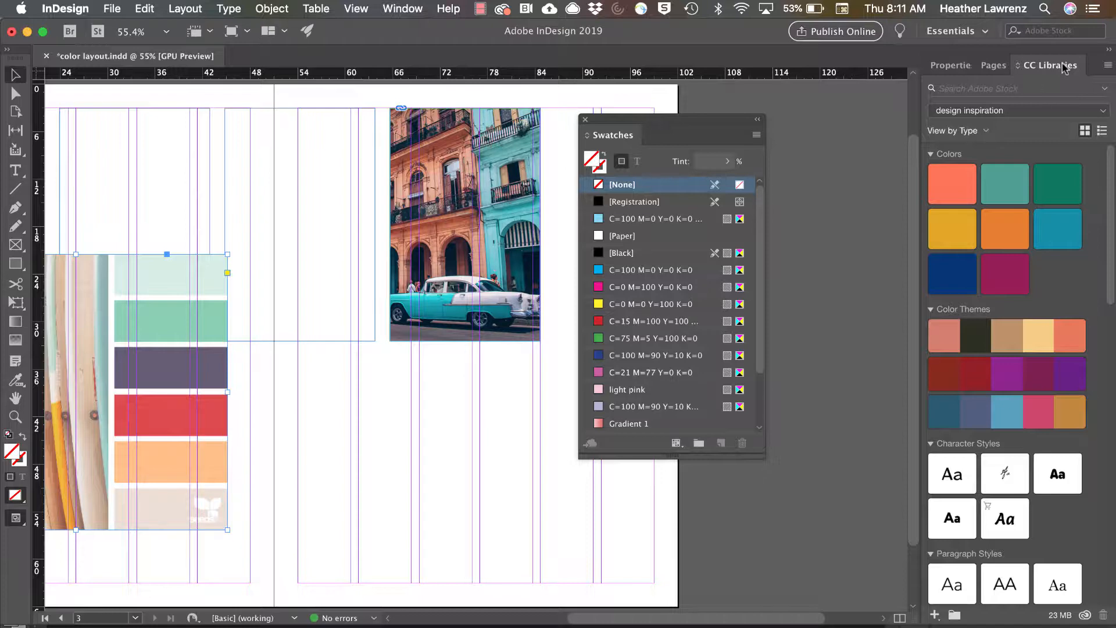
mouse_move(837, 95)
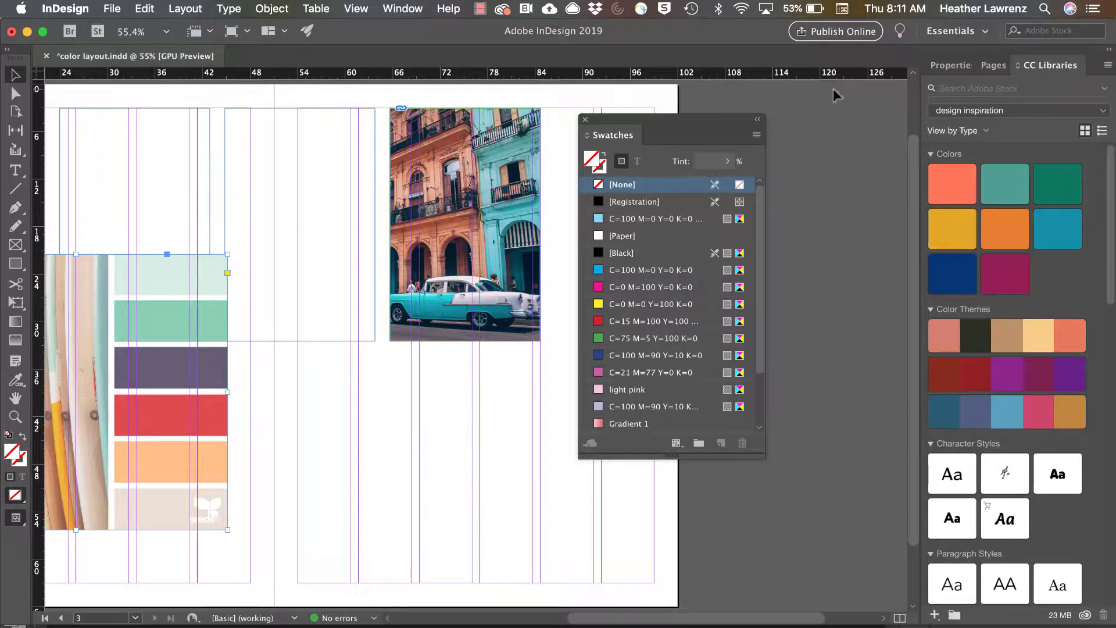
Scroll the Swatches panel to the Bright_Theme group and open the swatch panel menu
left_click(756, 135)
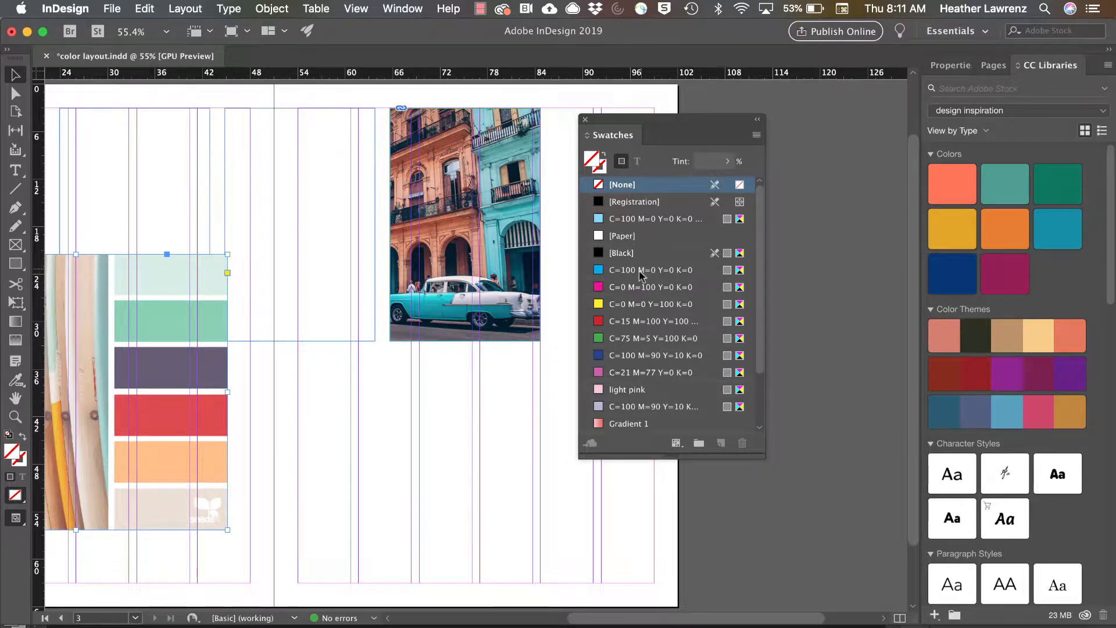
scroll("down", 3)
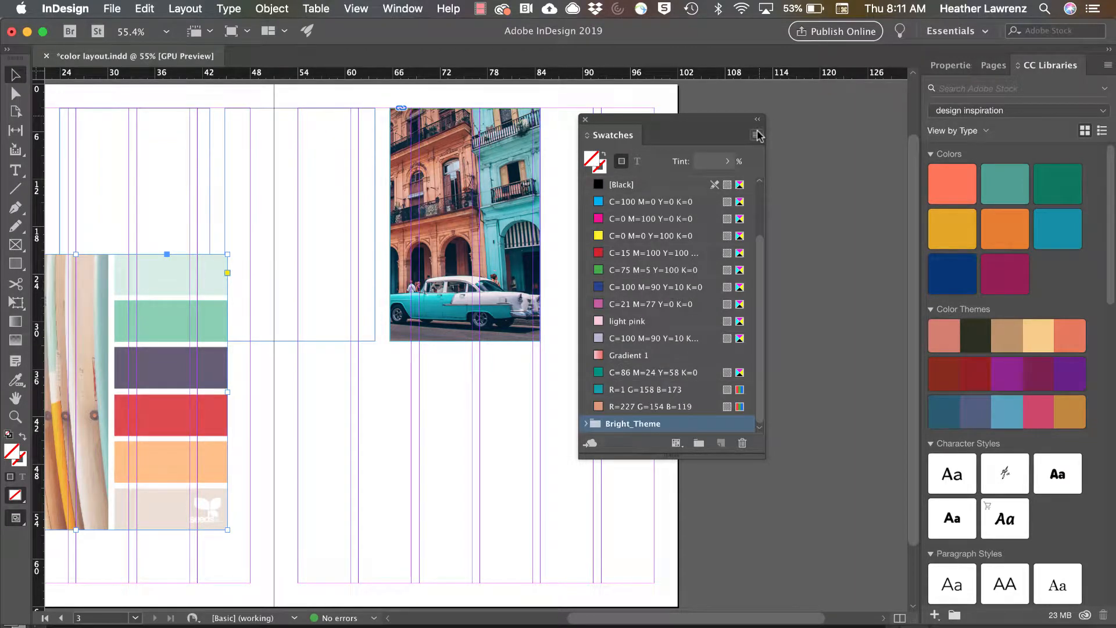
left_click(757, 134)
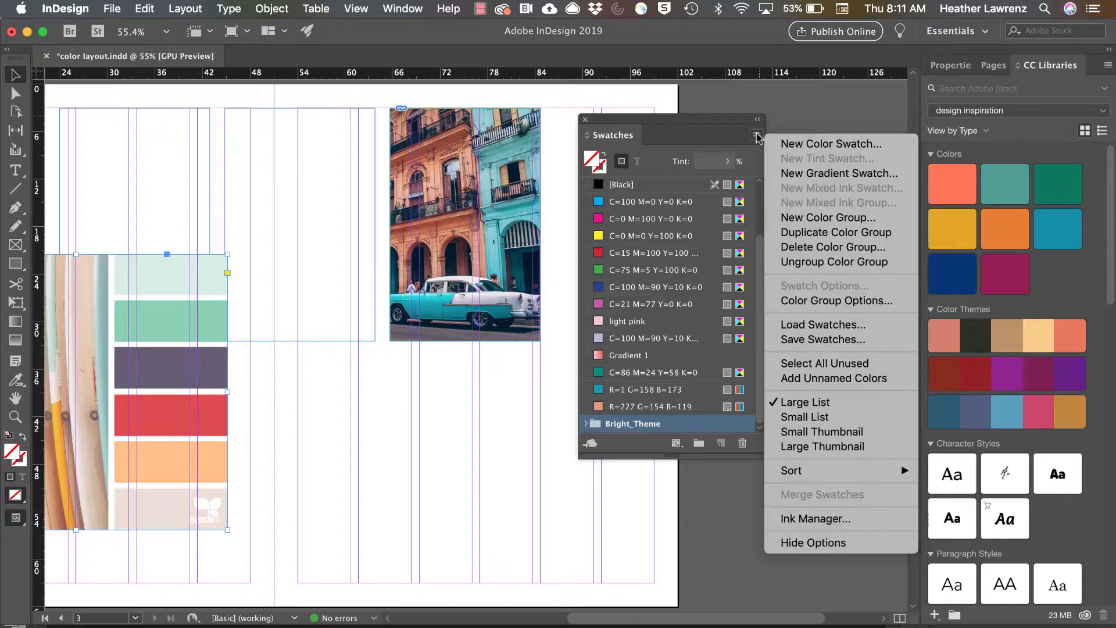
mouse_move(834, 262)
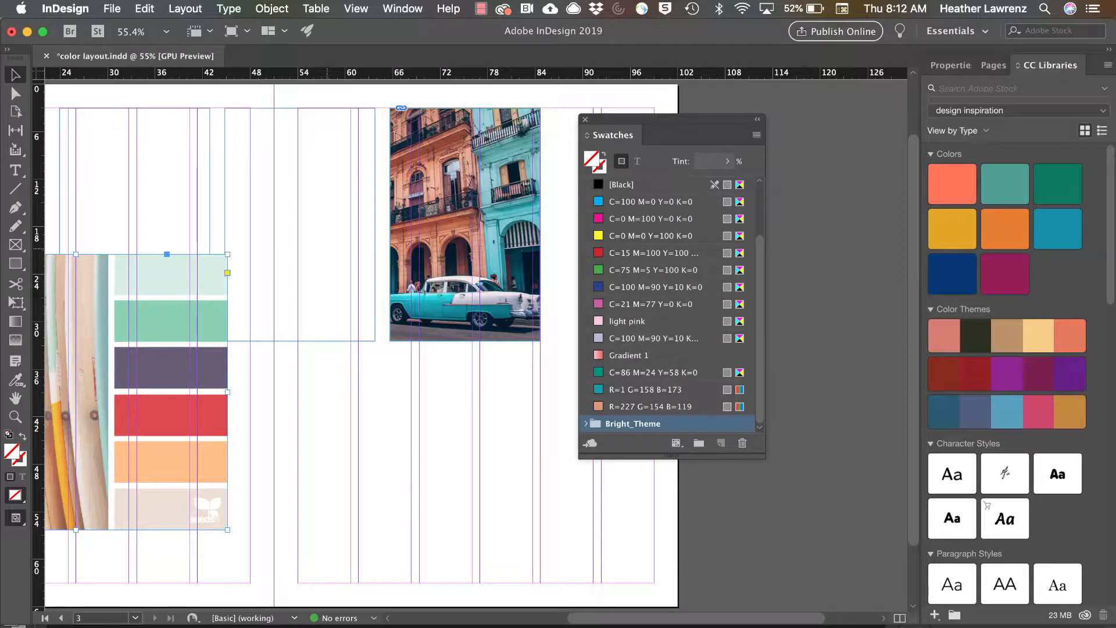
mouse_move(758, 145)
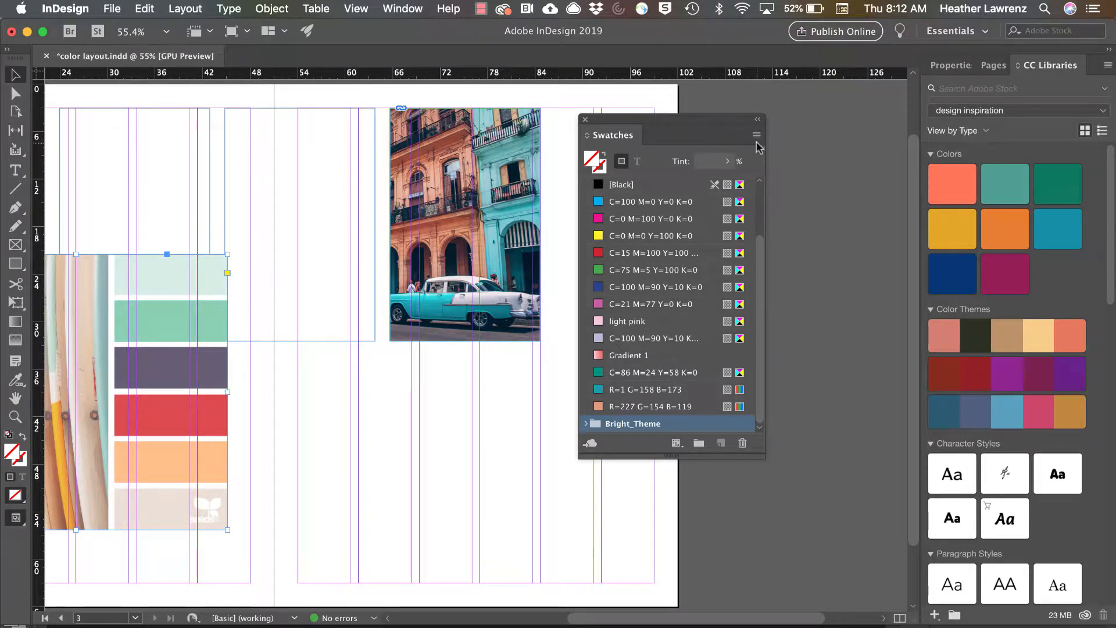
Choose Load Swatches and browse to 'bright summer colors.ase' on the Desktop
left_click(756, 135)
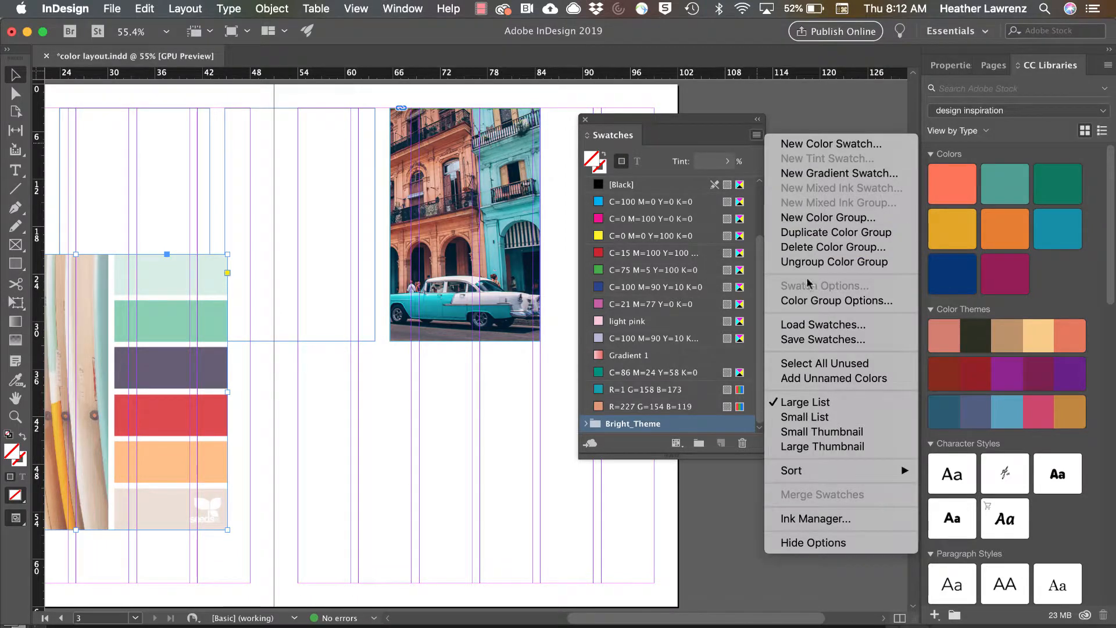
left_click(822, 324)
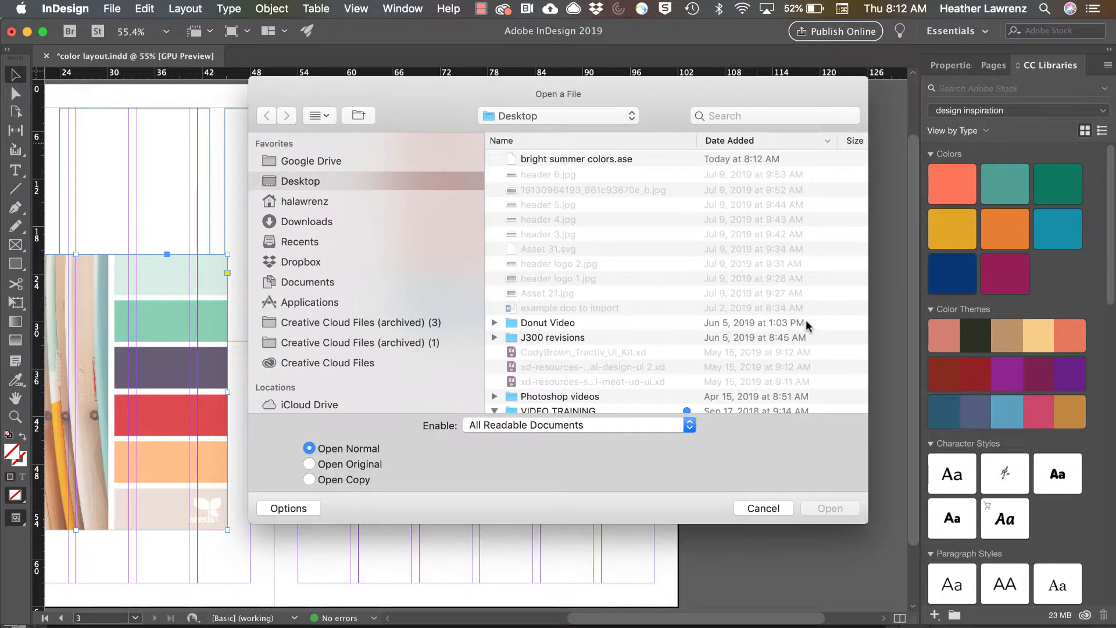
left_click(576, 159)
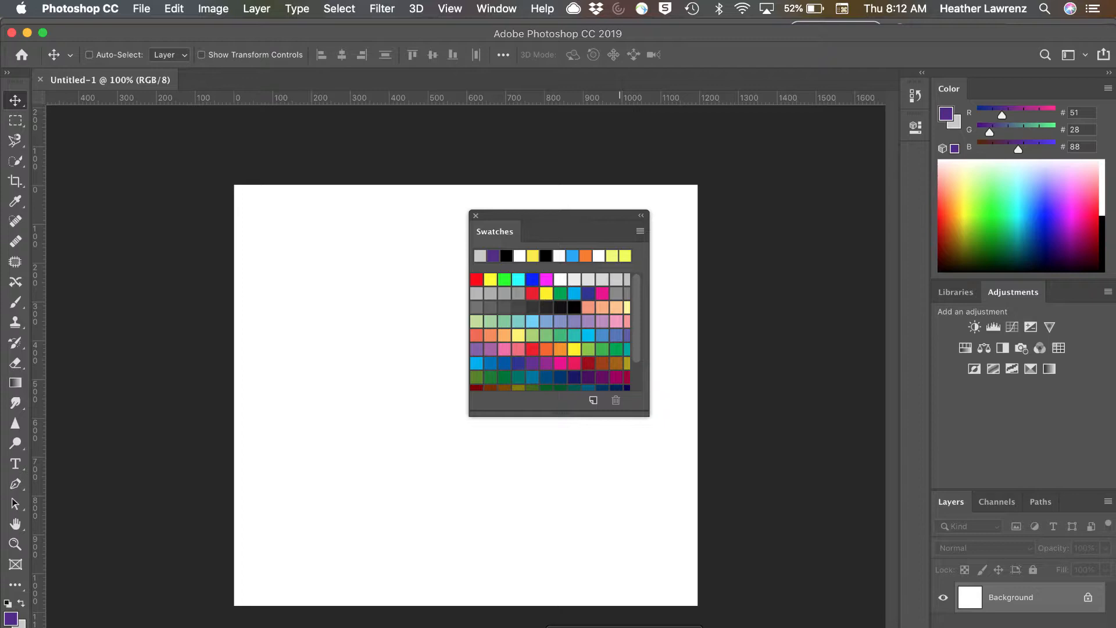
mouse_move(664, 258)
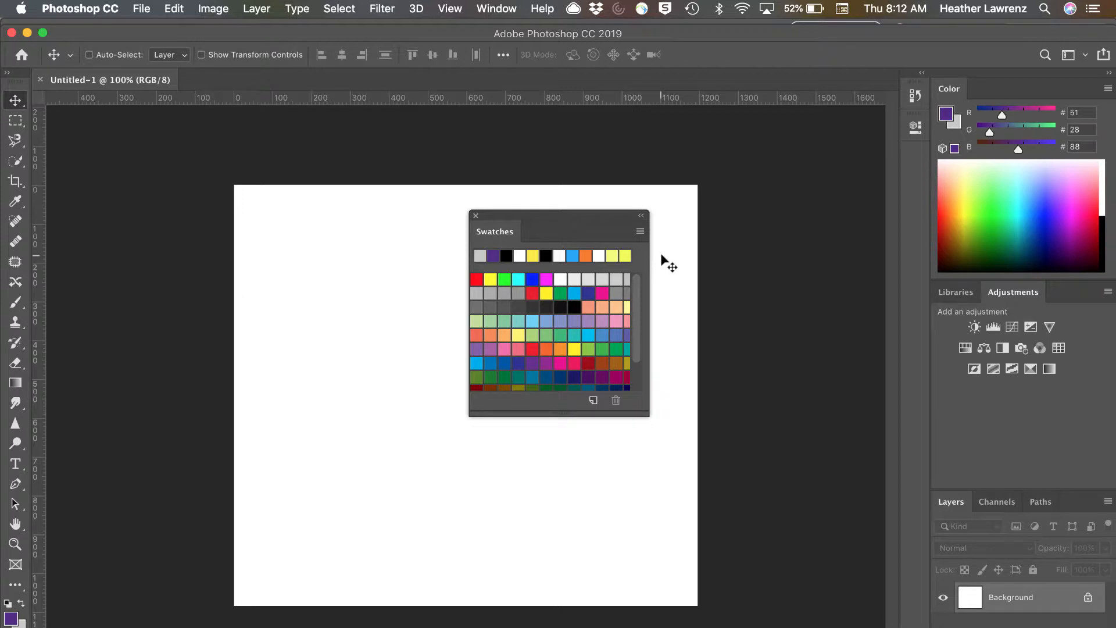
Load the InDesign .ase swatches via the Photoshop Swatches menu's Load Swatches
left_click(640, 231)
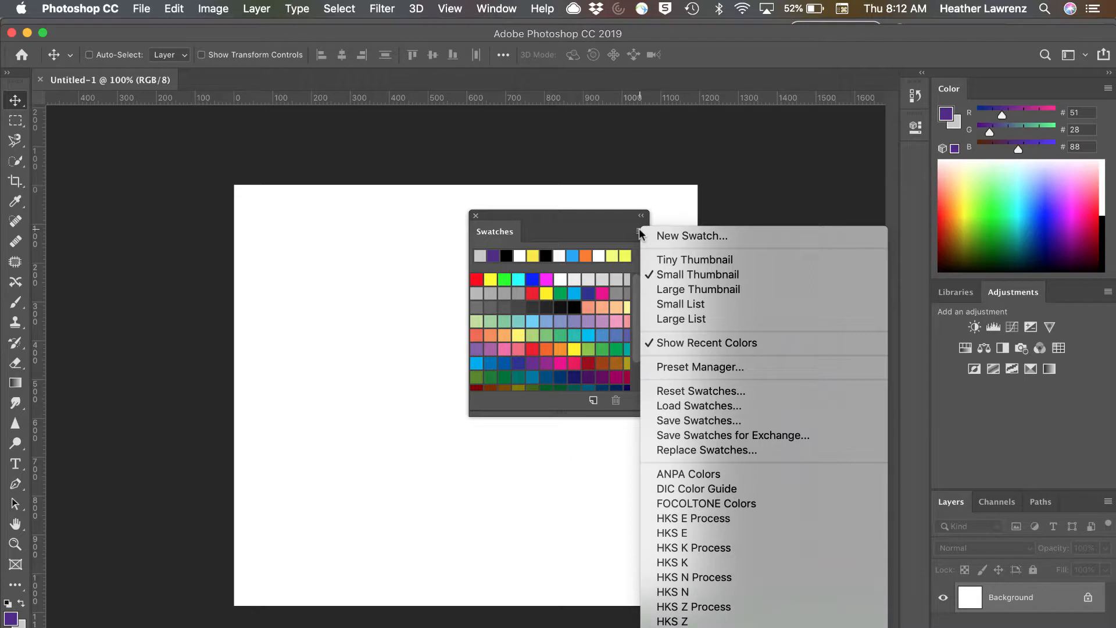
mouse_move(681, 405)
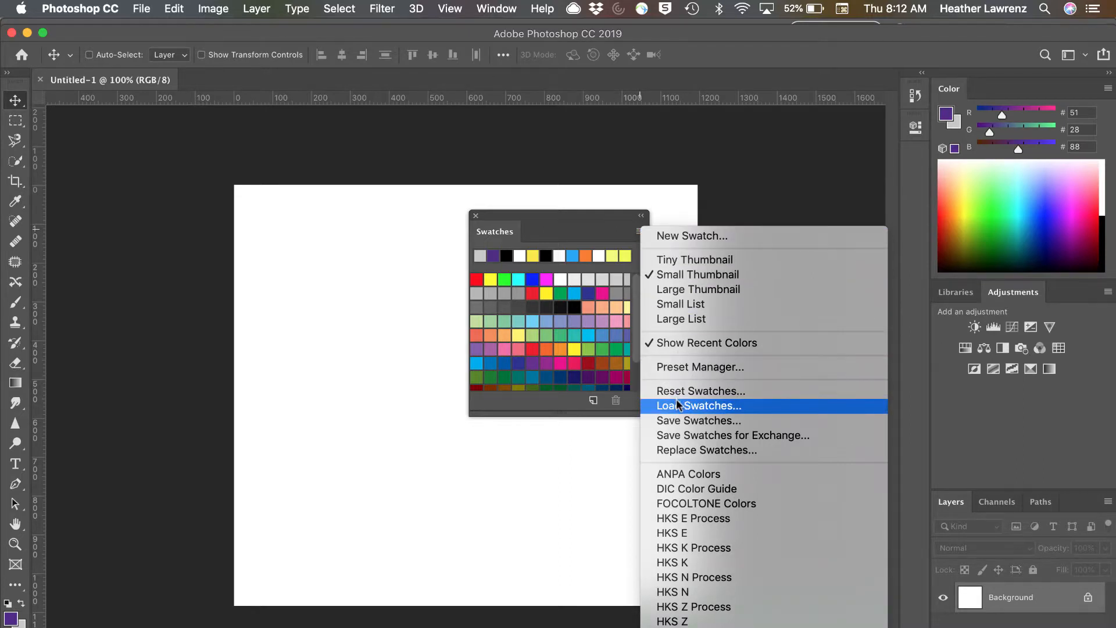
left_click(699, 405)
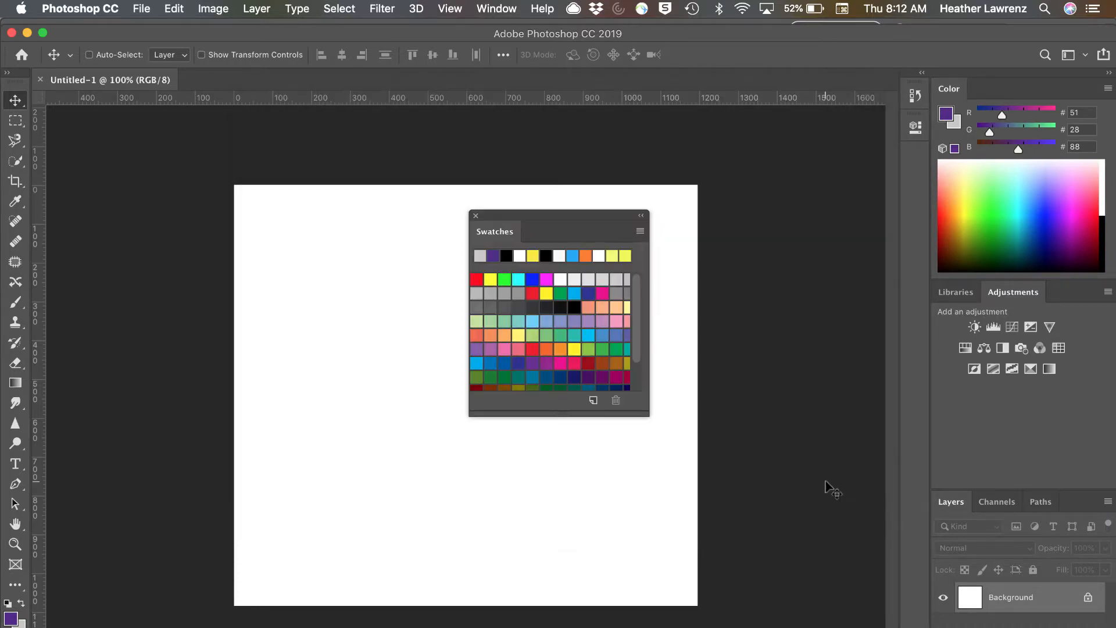
scroll("down", 3)
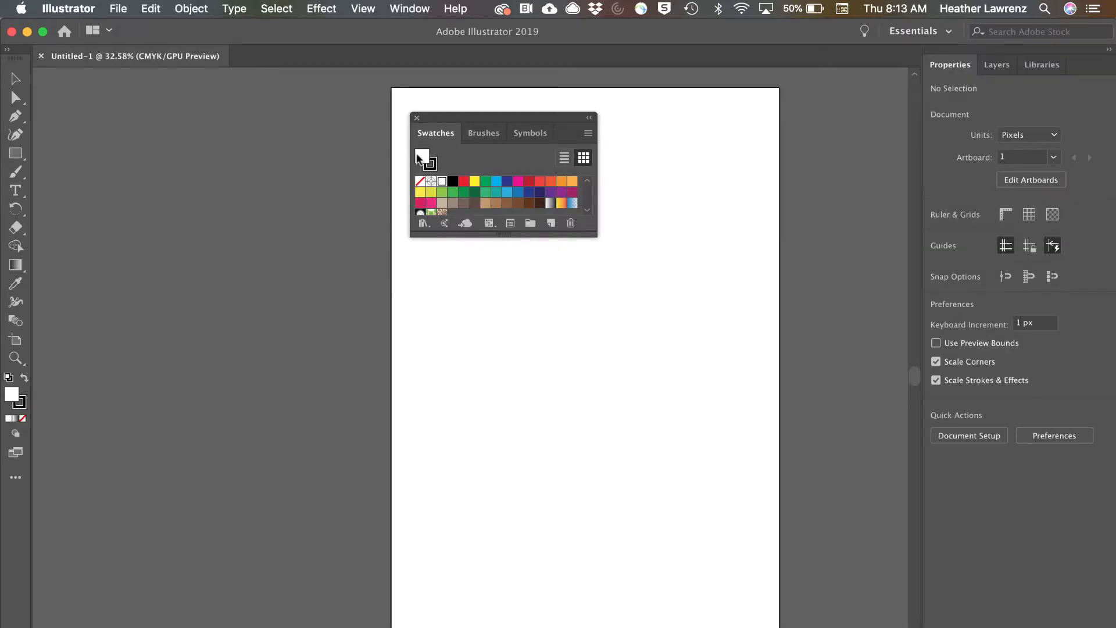
mouse_move(423, 223)
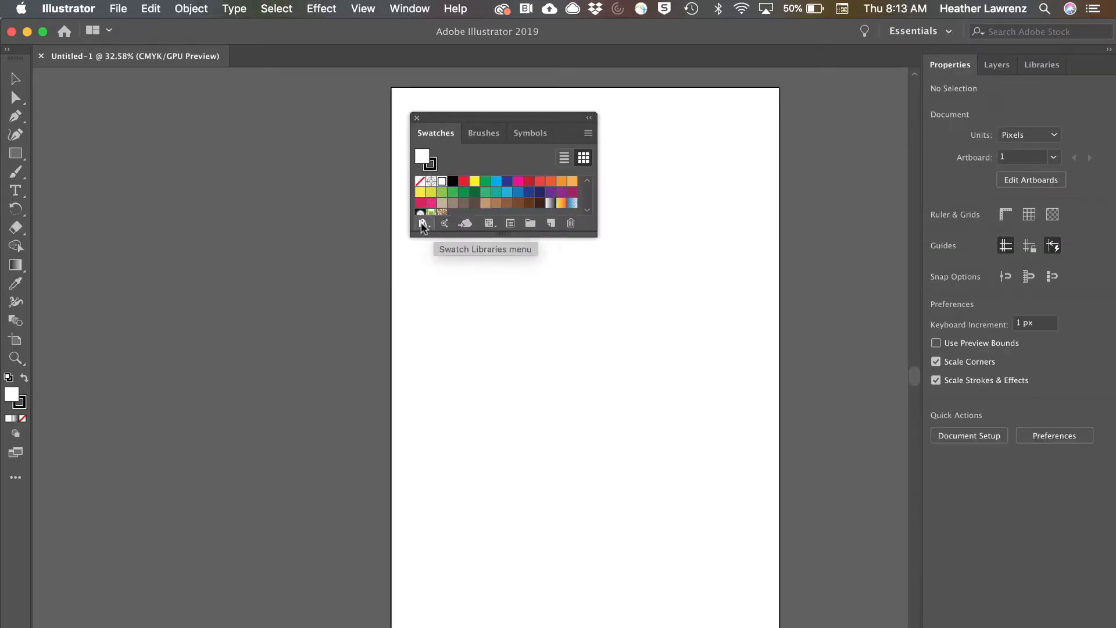
Choose Swatch Libraries > Other Library and browse to the Desktop
left_click(421, 223)
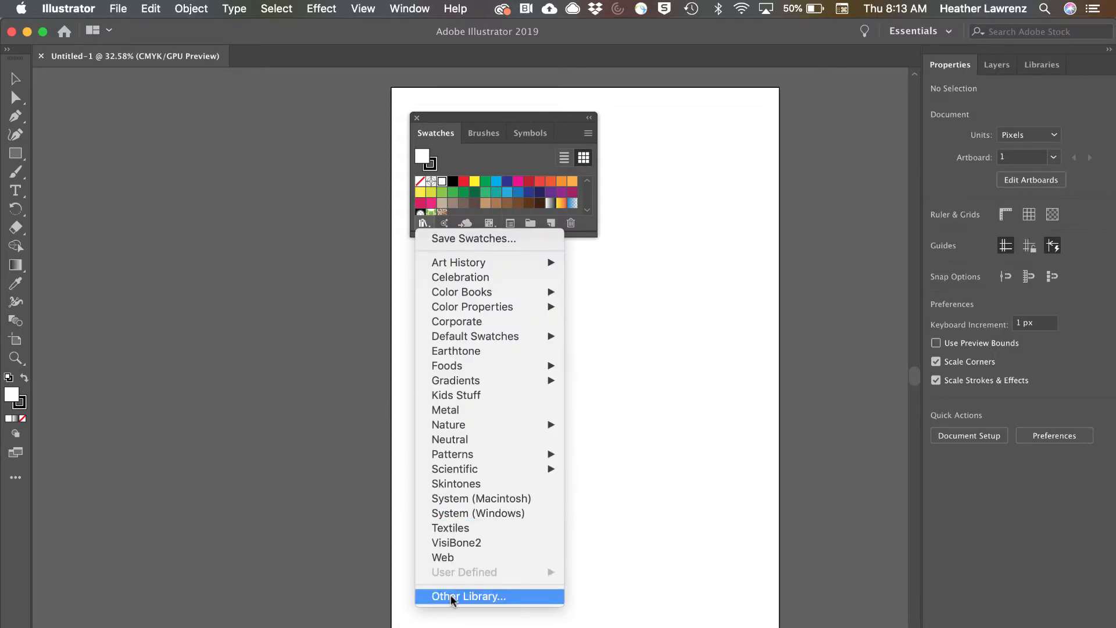
left_click(469, 596)
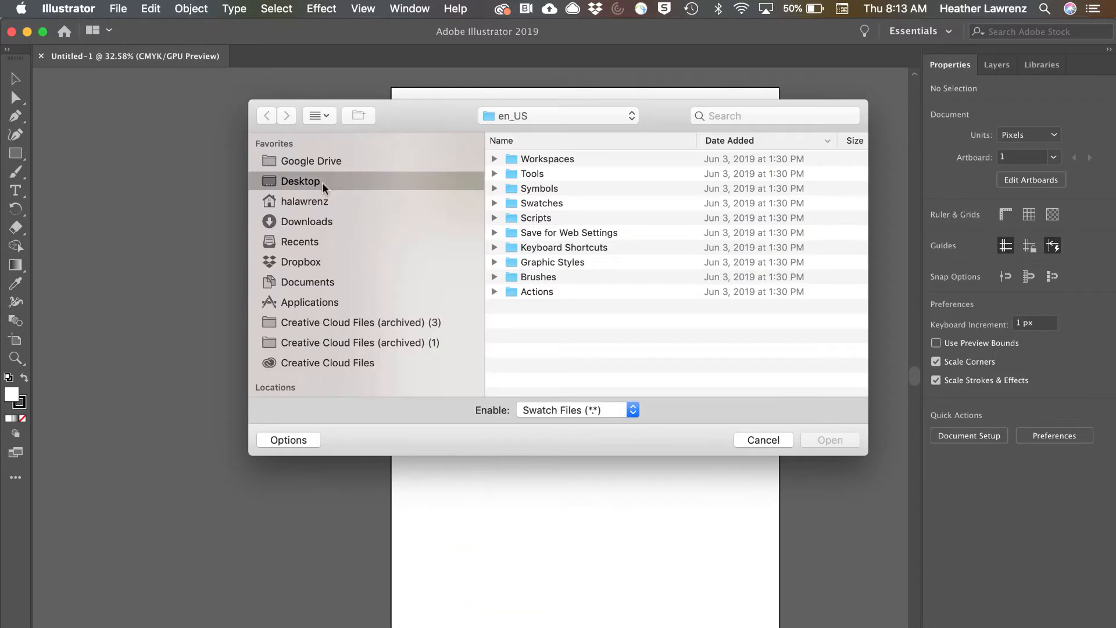
left_click(300, 181)
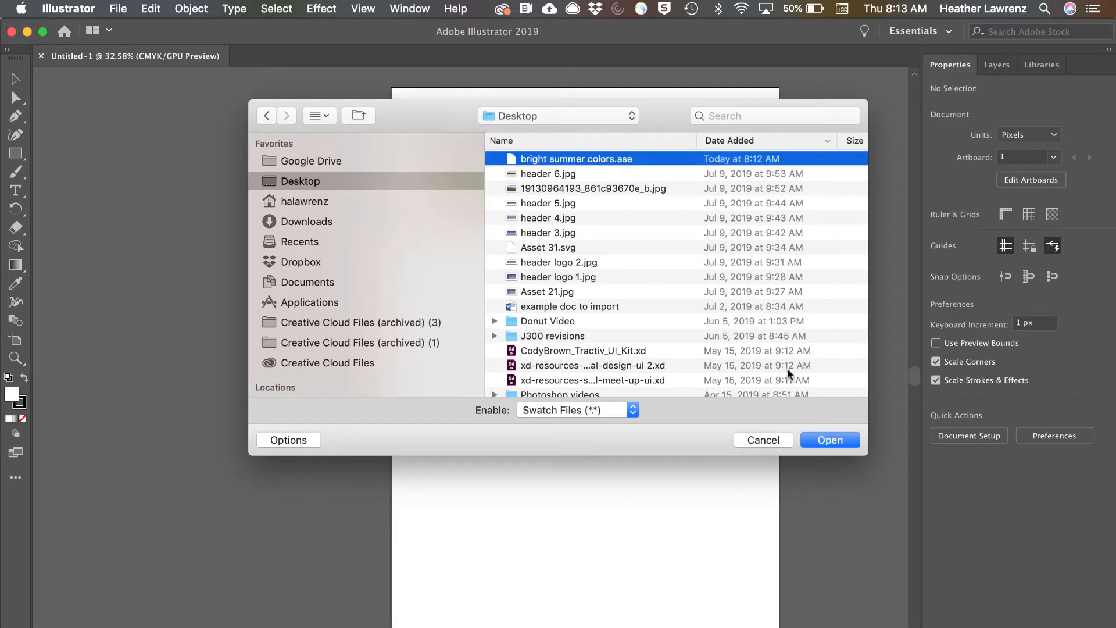
Open 'bright summer colors.ase' as a swatch library panel
left_click(830, 440)
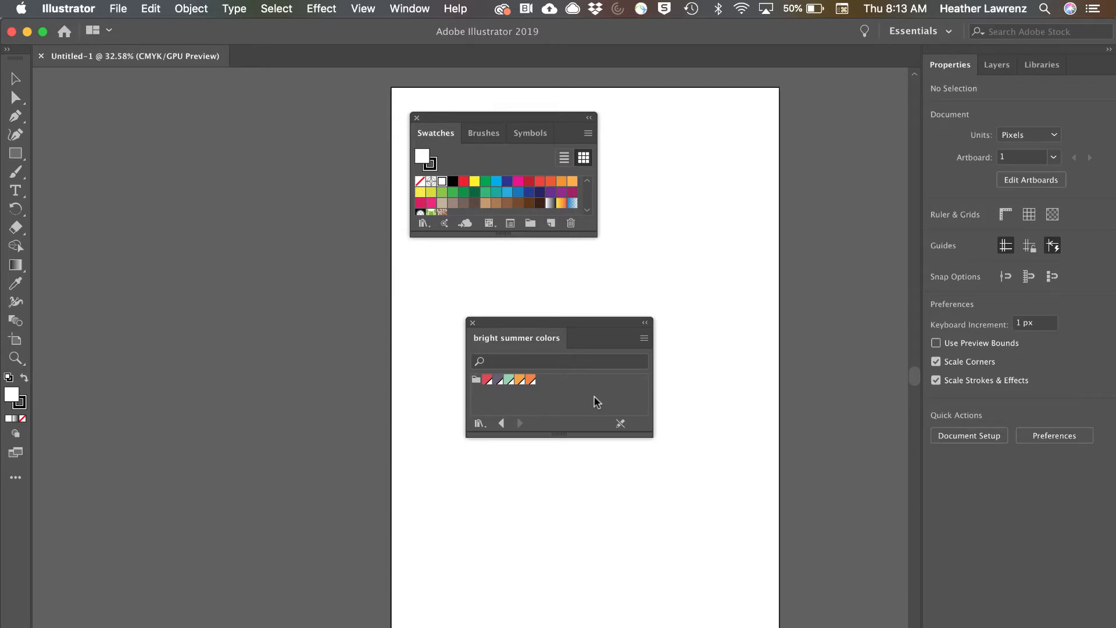
mouse_move(599, 395)
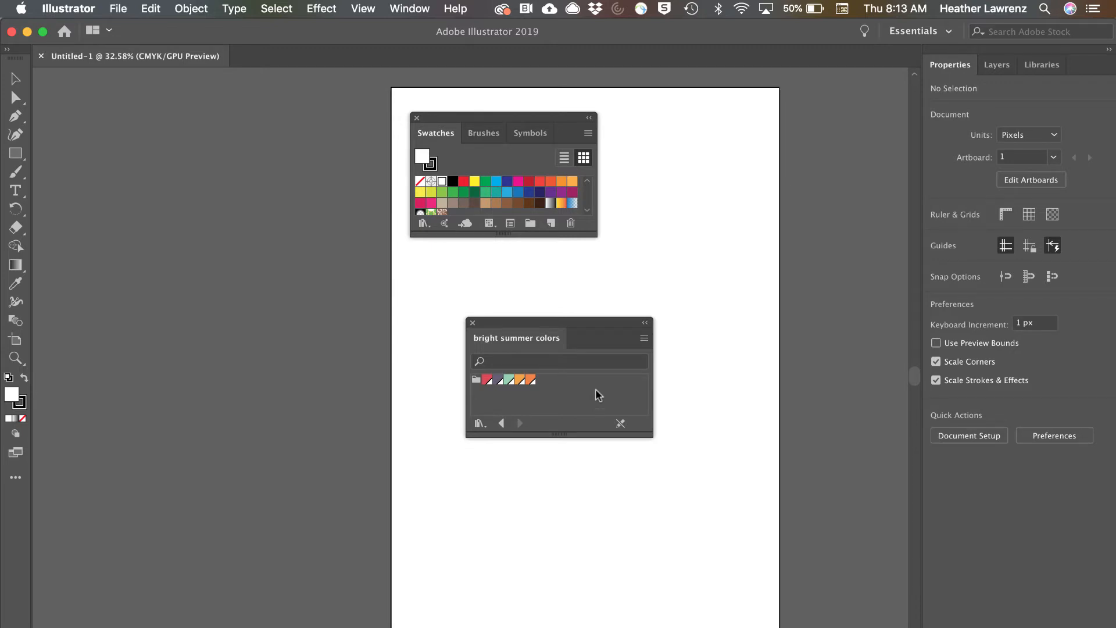